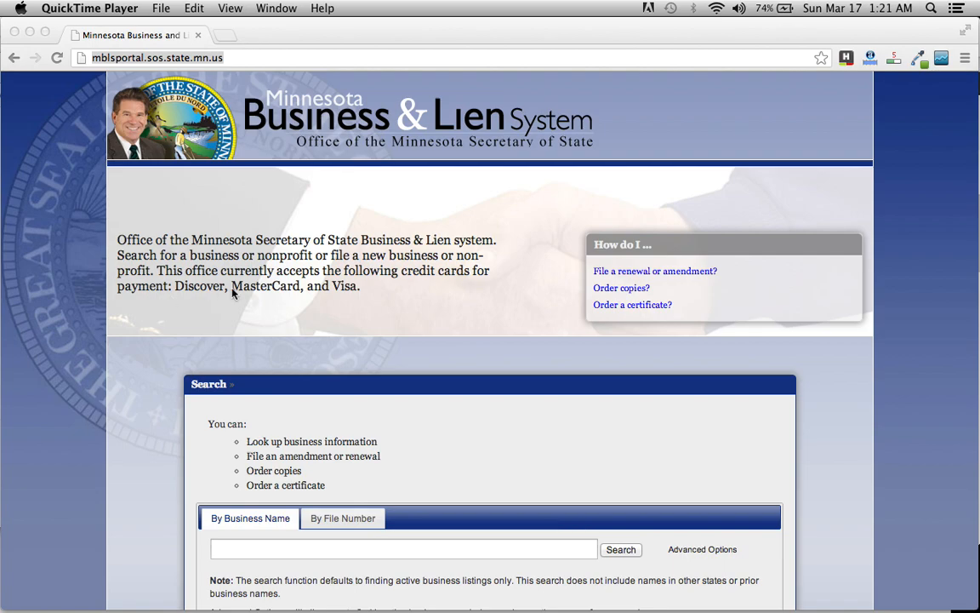
pyautogui.moveTo(151, 293)
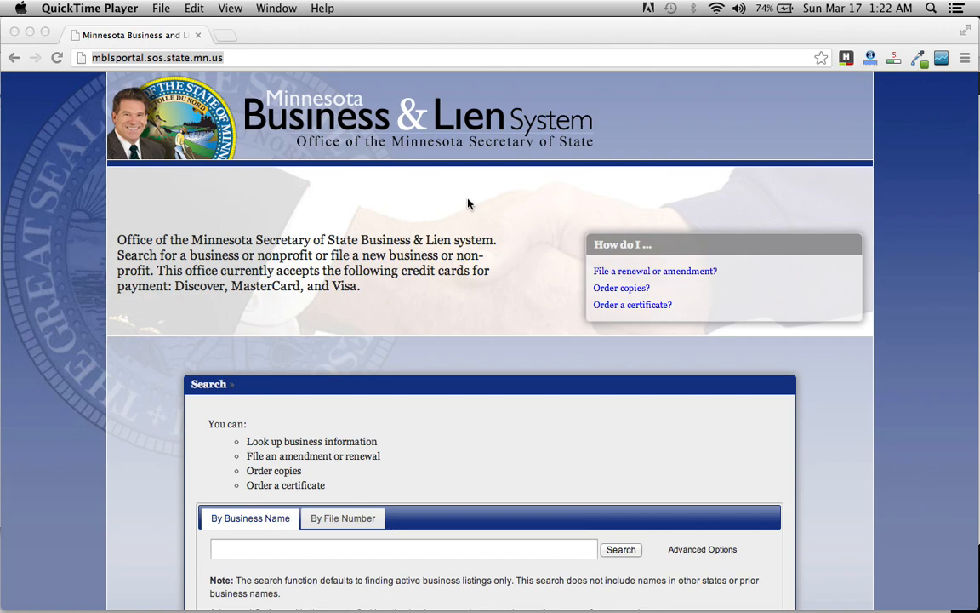
pyautogui.moveTo(357, 150)
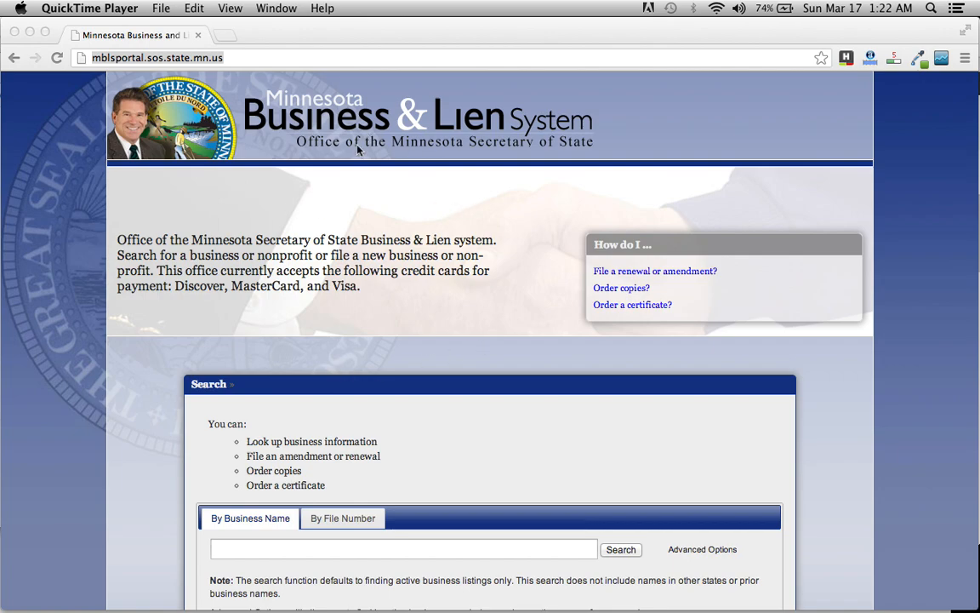
# - Search the business-name index for "mcdonald's"
pyautogui.scroll(-3)
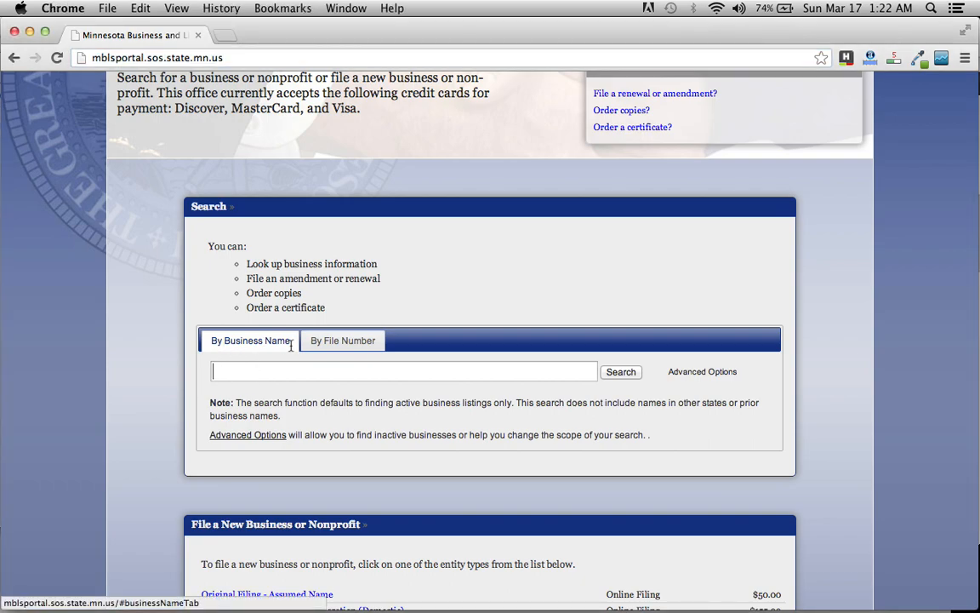
pyautogui.scroll(-3)
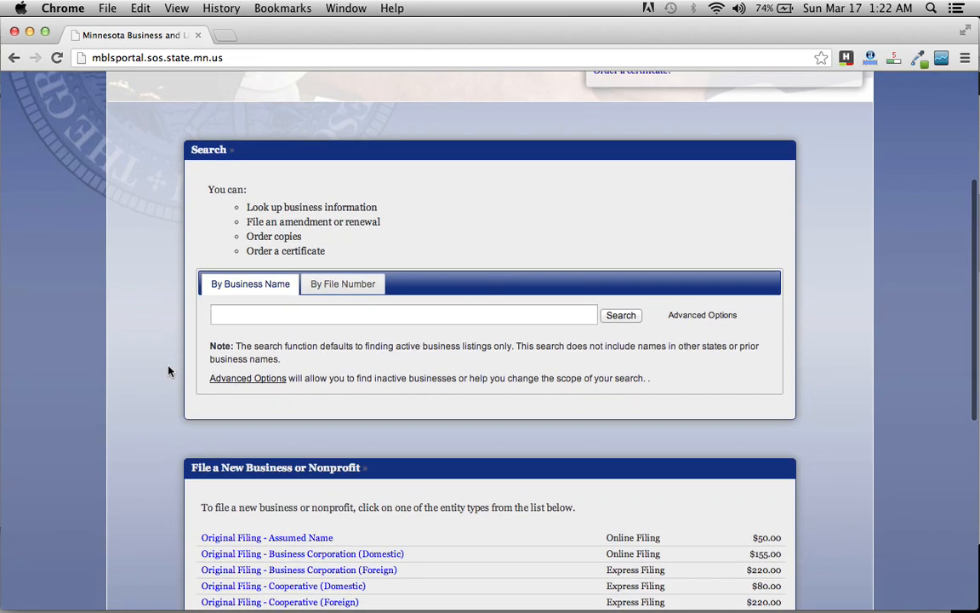
pyautogui.write("mcdonald's")
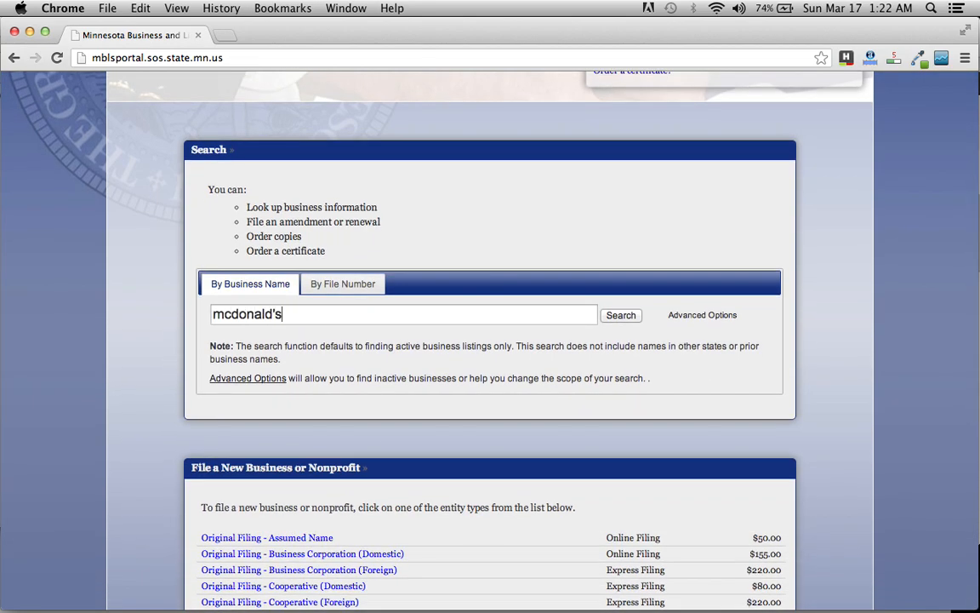
pyautogui.click(621, 314)
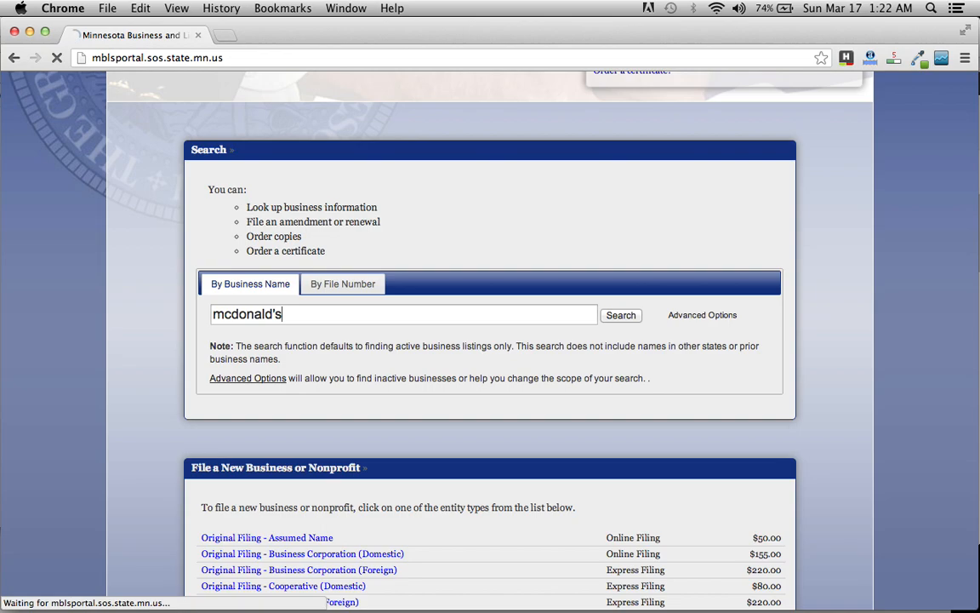
pyautogui.click(621, 315)
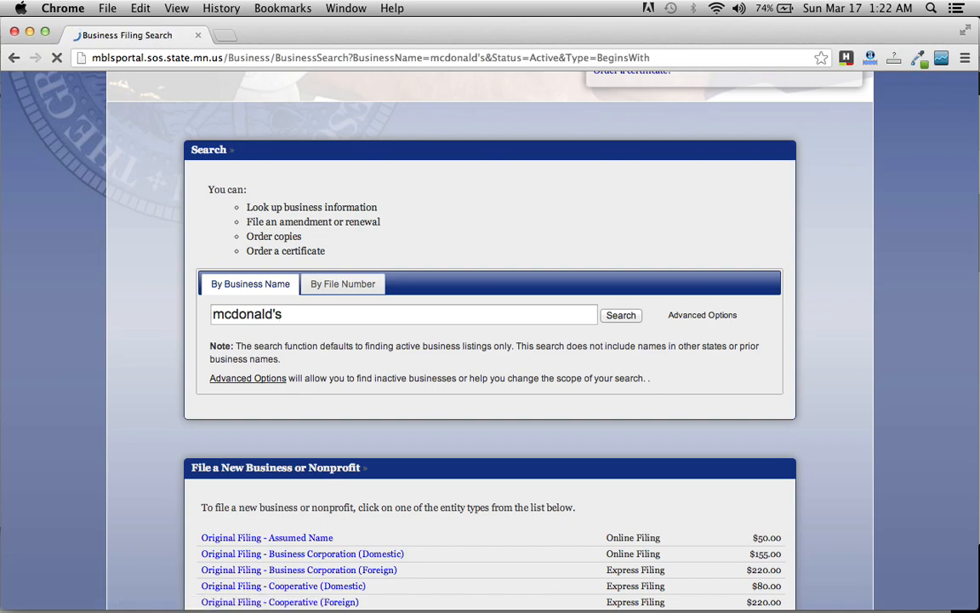
# - Scroll through the McDonald's search results, including McDonald's Corporation and McDonald's USA, LLC
pyautogui.click(621, 315)
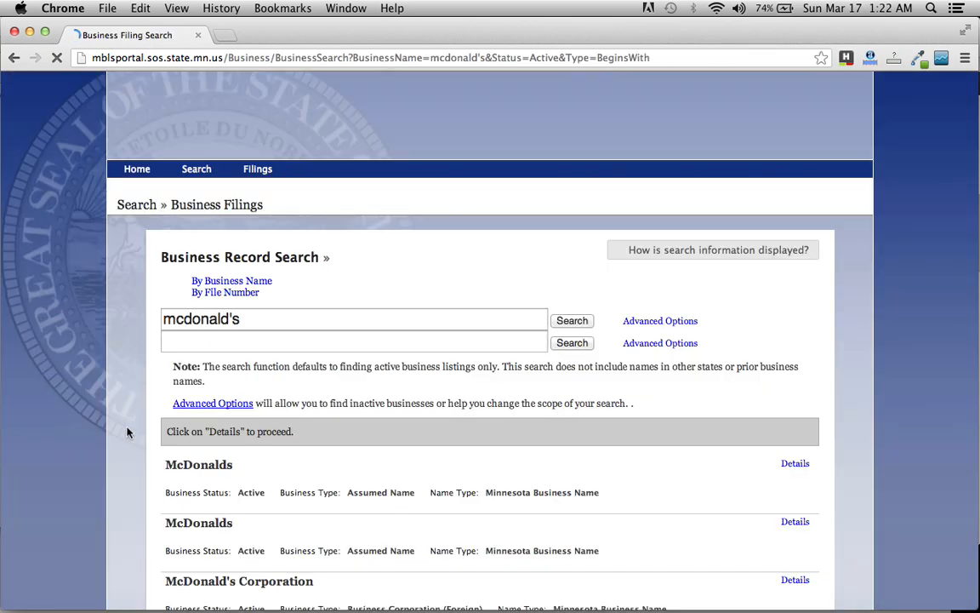
pyautogui.scroll(-3)
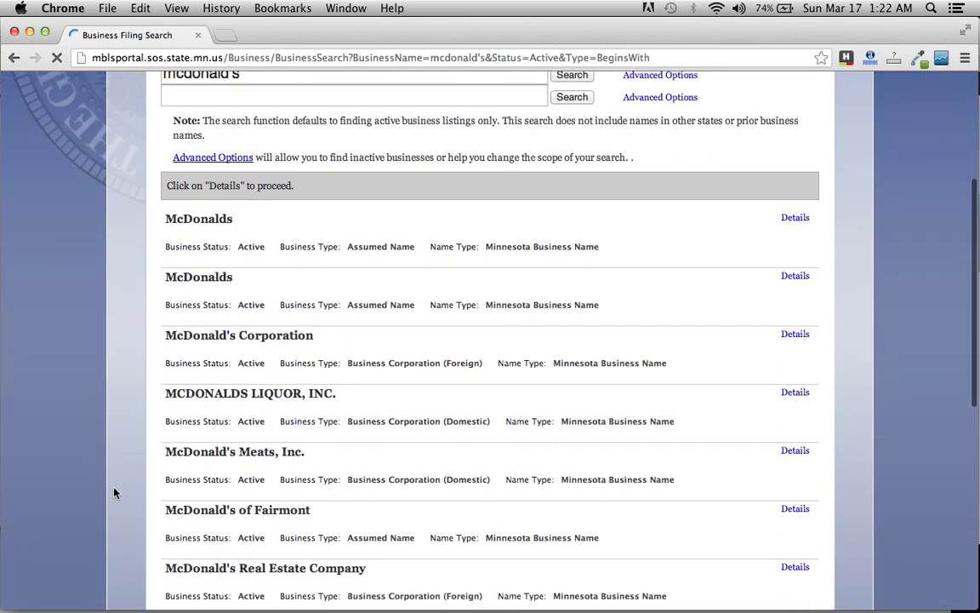
pyautogui.scroll(-3)
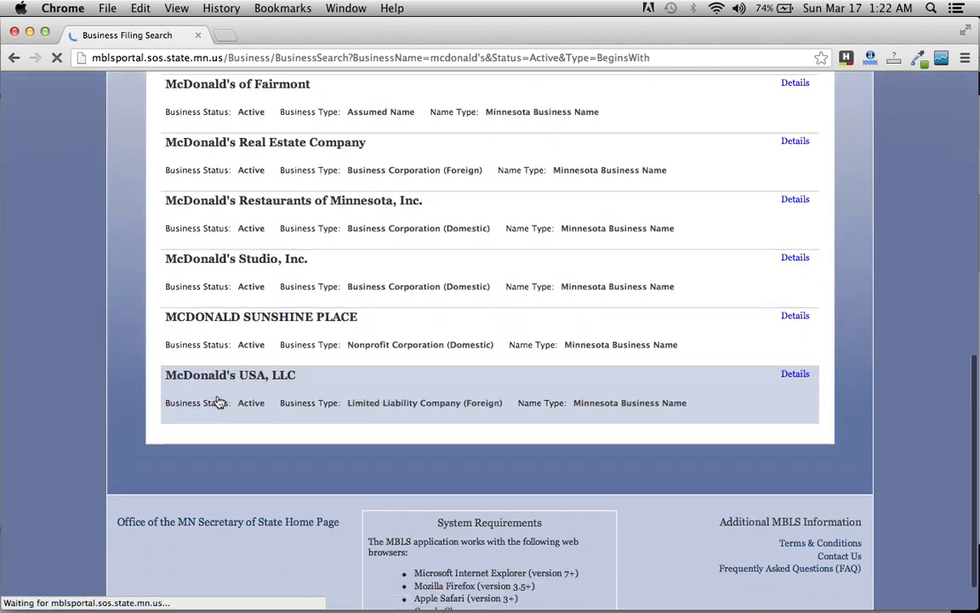
pyautogui.scroll(3)
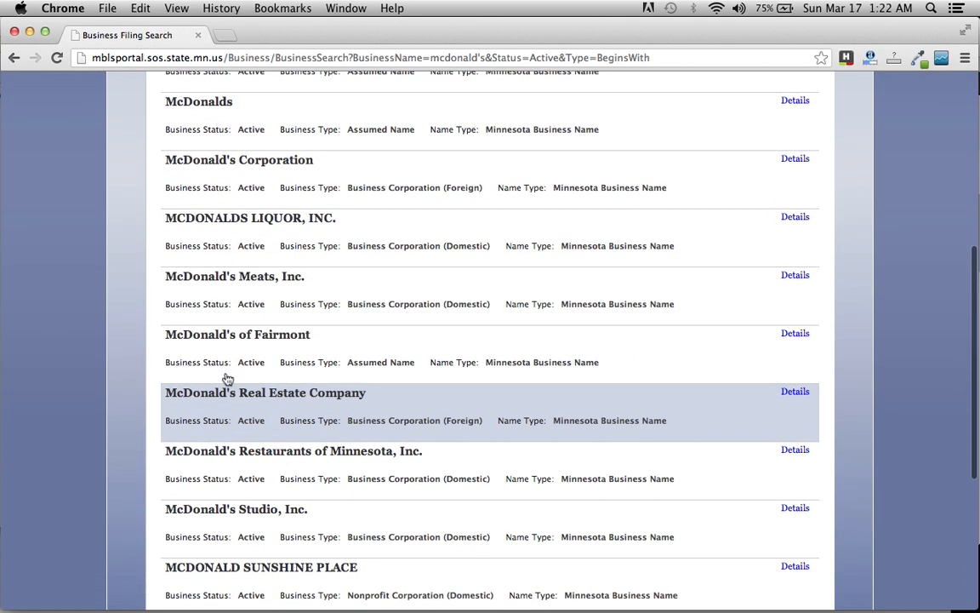
pyautogui.moveTo(211, 286)
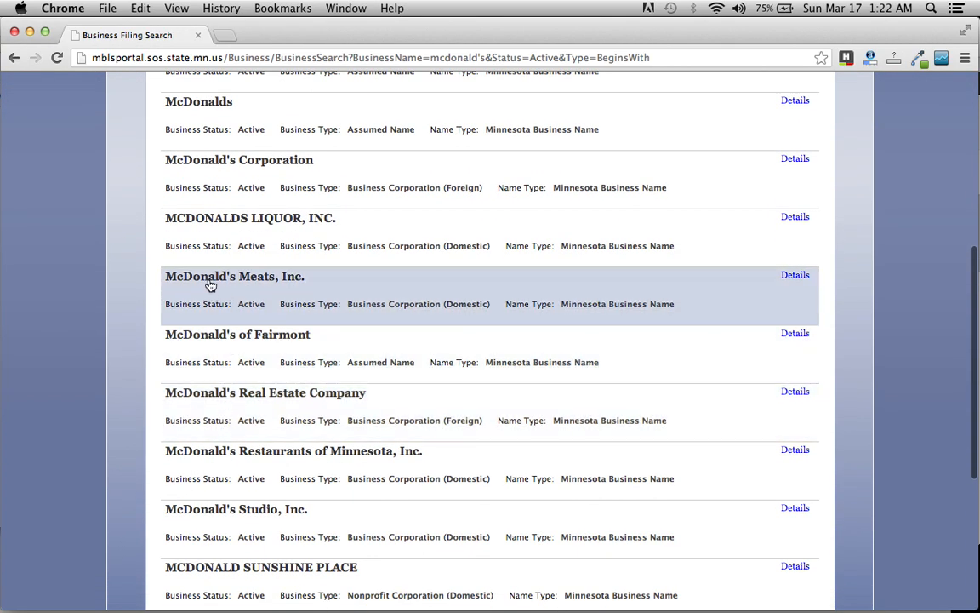
pyautogui.moveTo(299, 166)
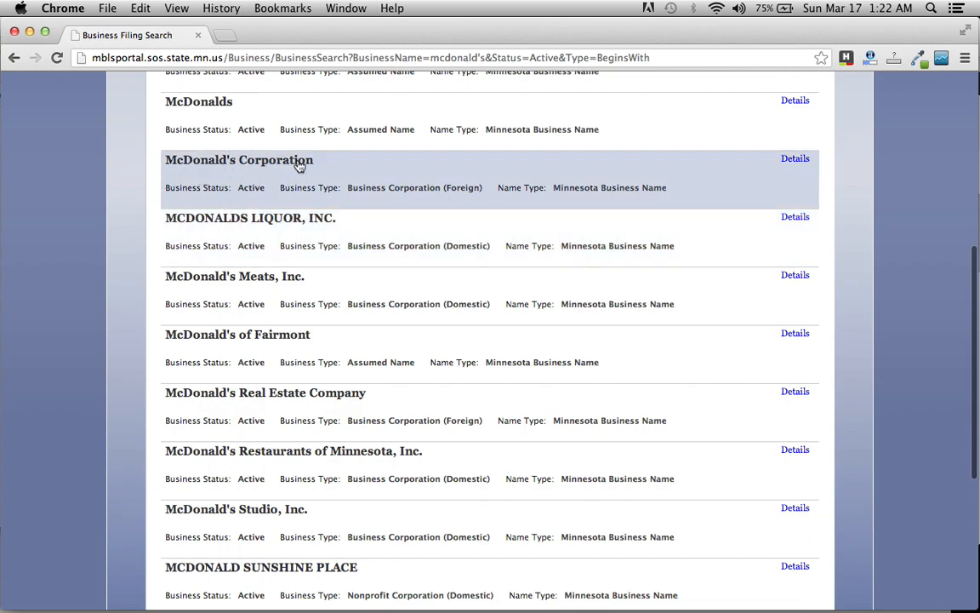
pyautogui.moveTo(280, 237)
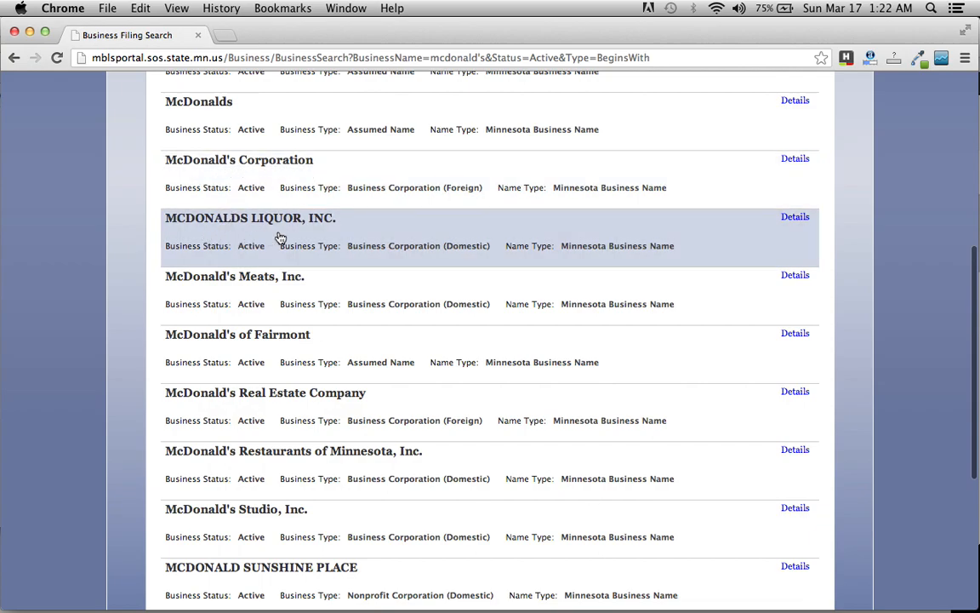
pyautogui.moveTo(518, 174)
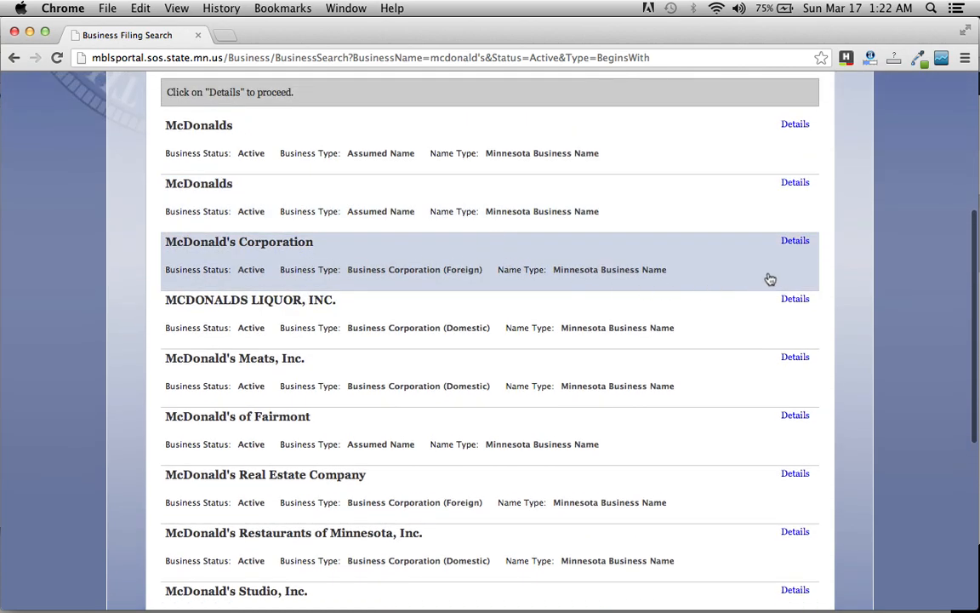
# - View McDonald's Corporation's record details and highlight the chief executive officer's name
pyautogui.click(795, 240)
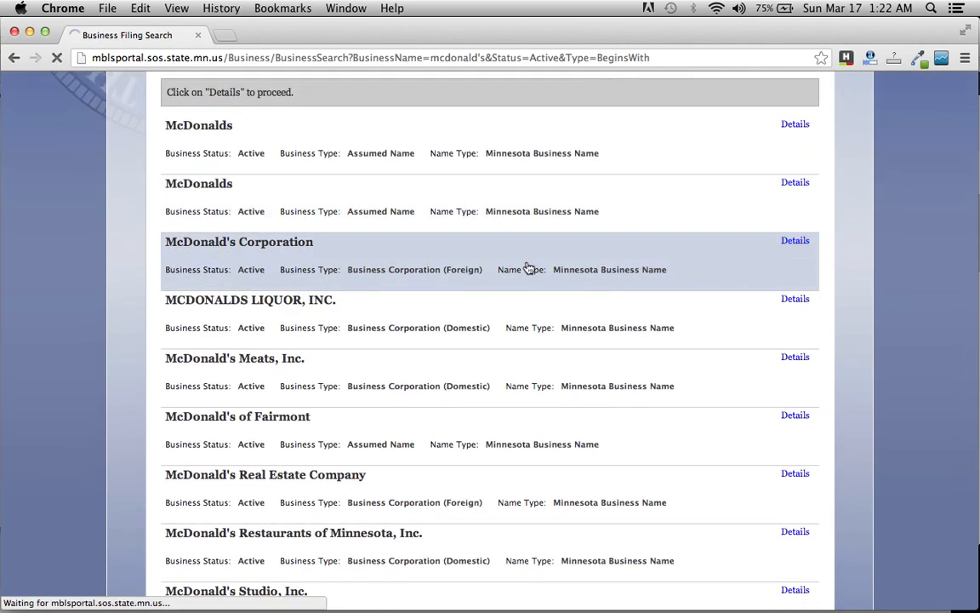
pyautogui.click(794, 242)
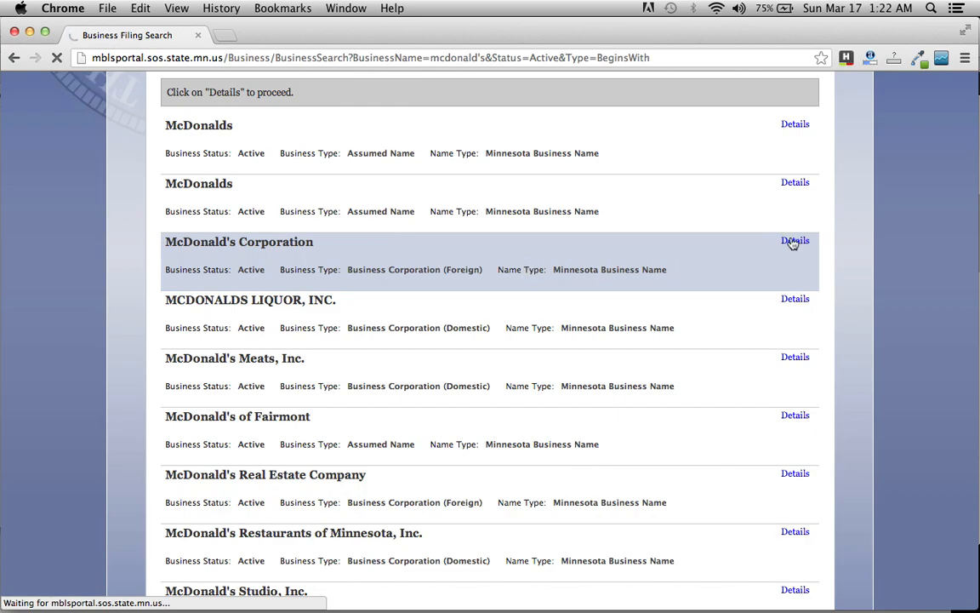
pyautogui.click(795, 242)
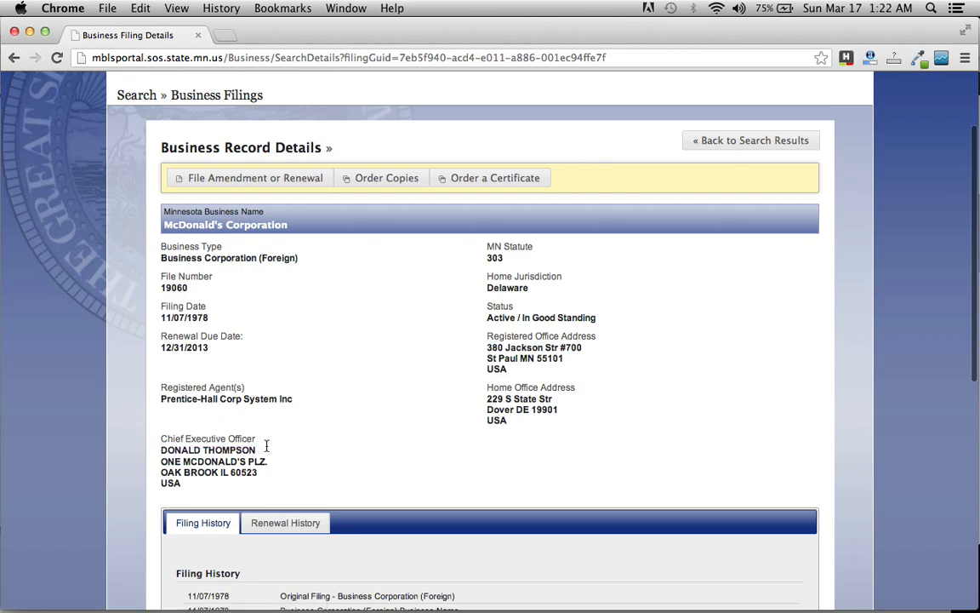
pyautogui.doubleClick(207, 449)
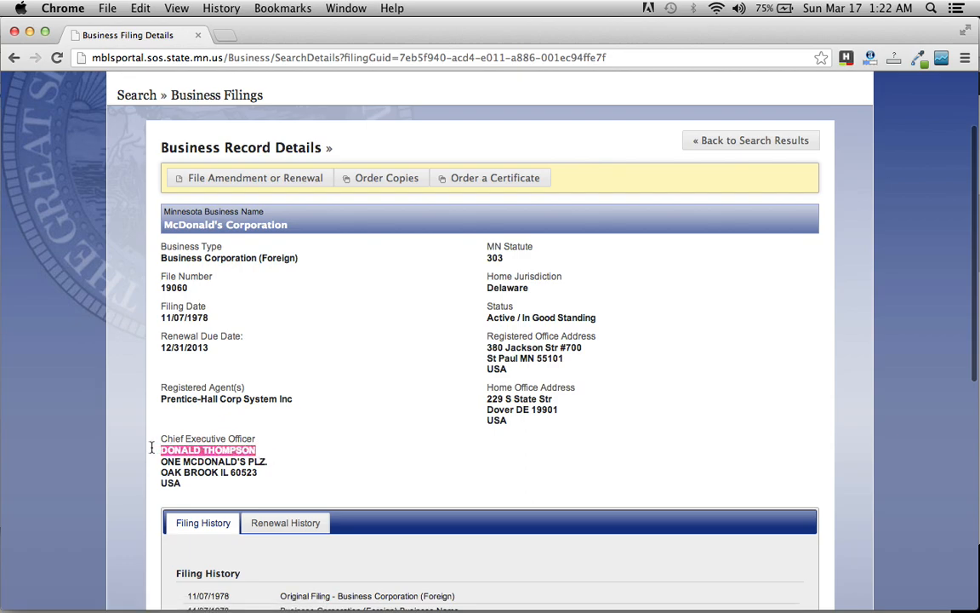